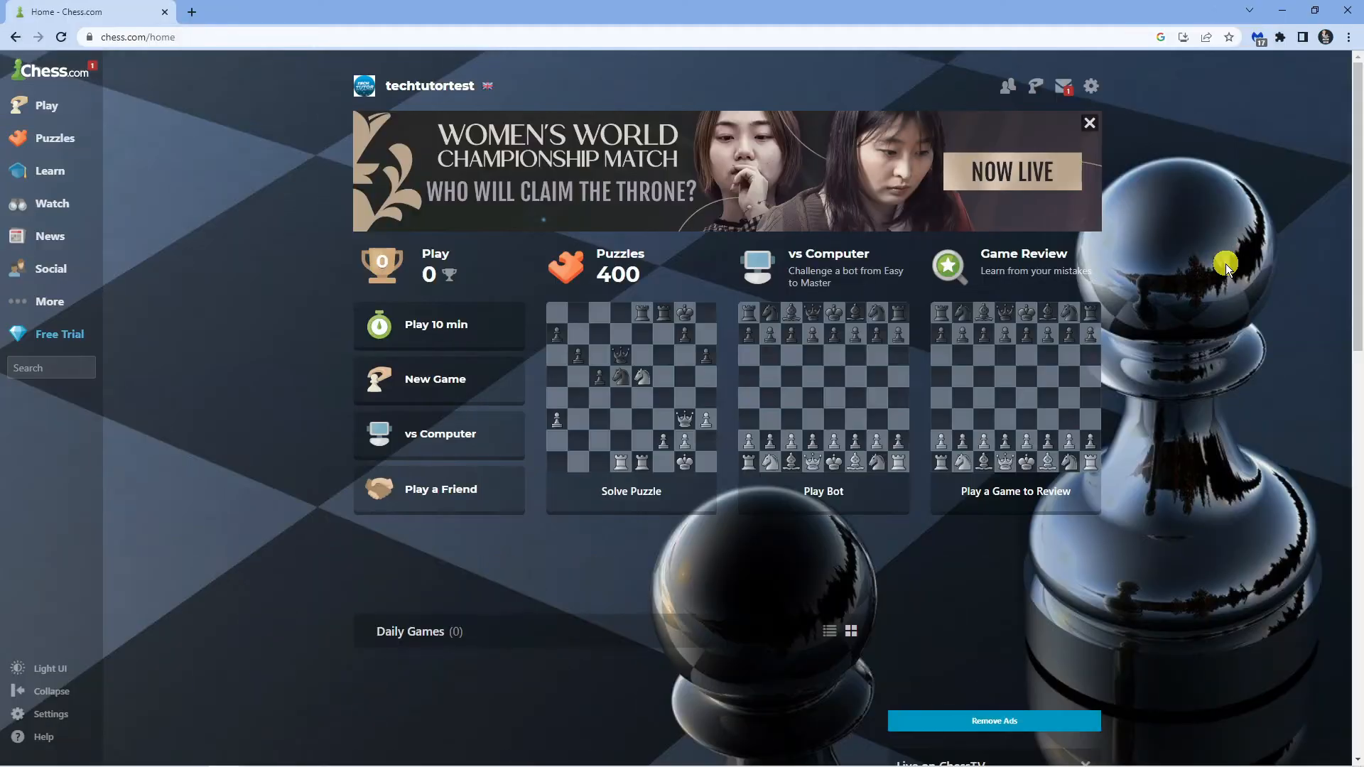
pyautogui.moveTo(720, 54)
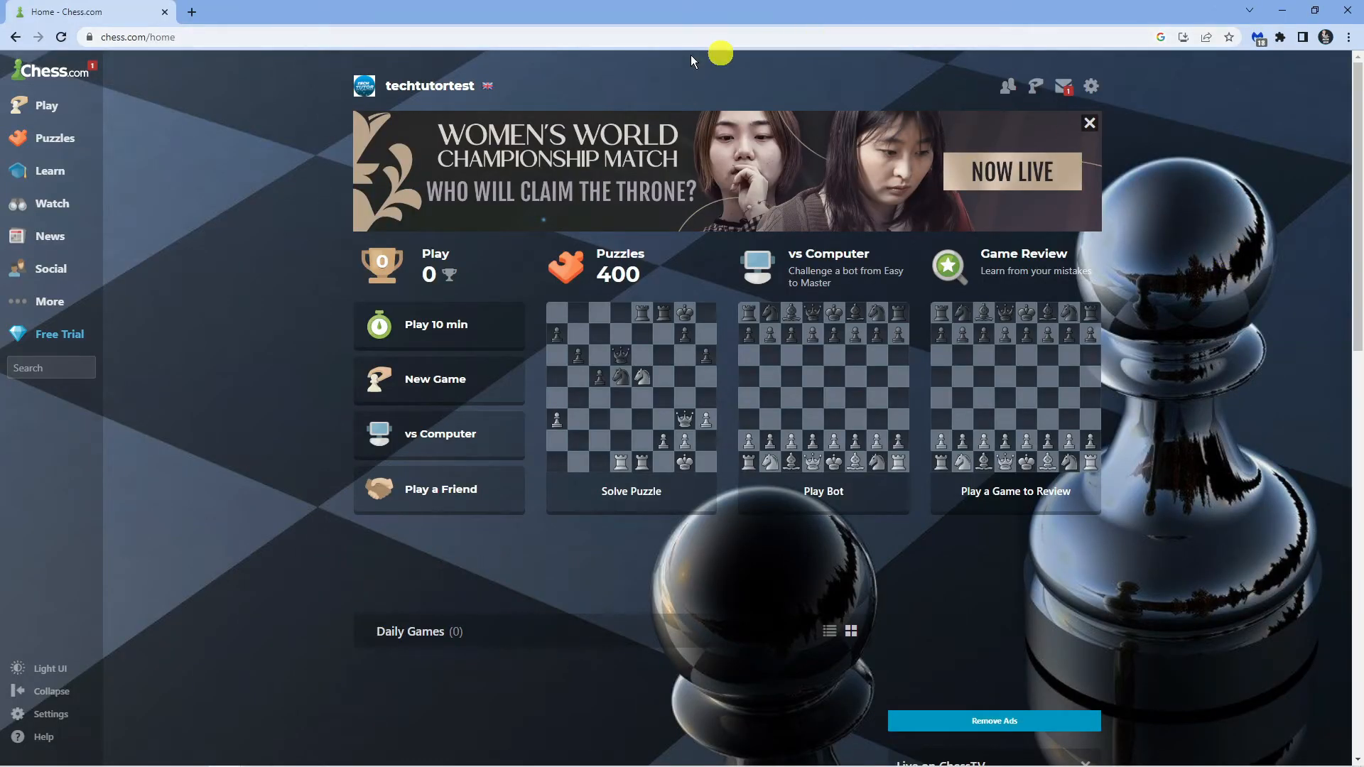
pyautogui.moveTo(319, 101)
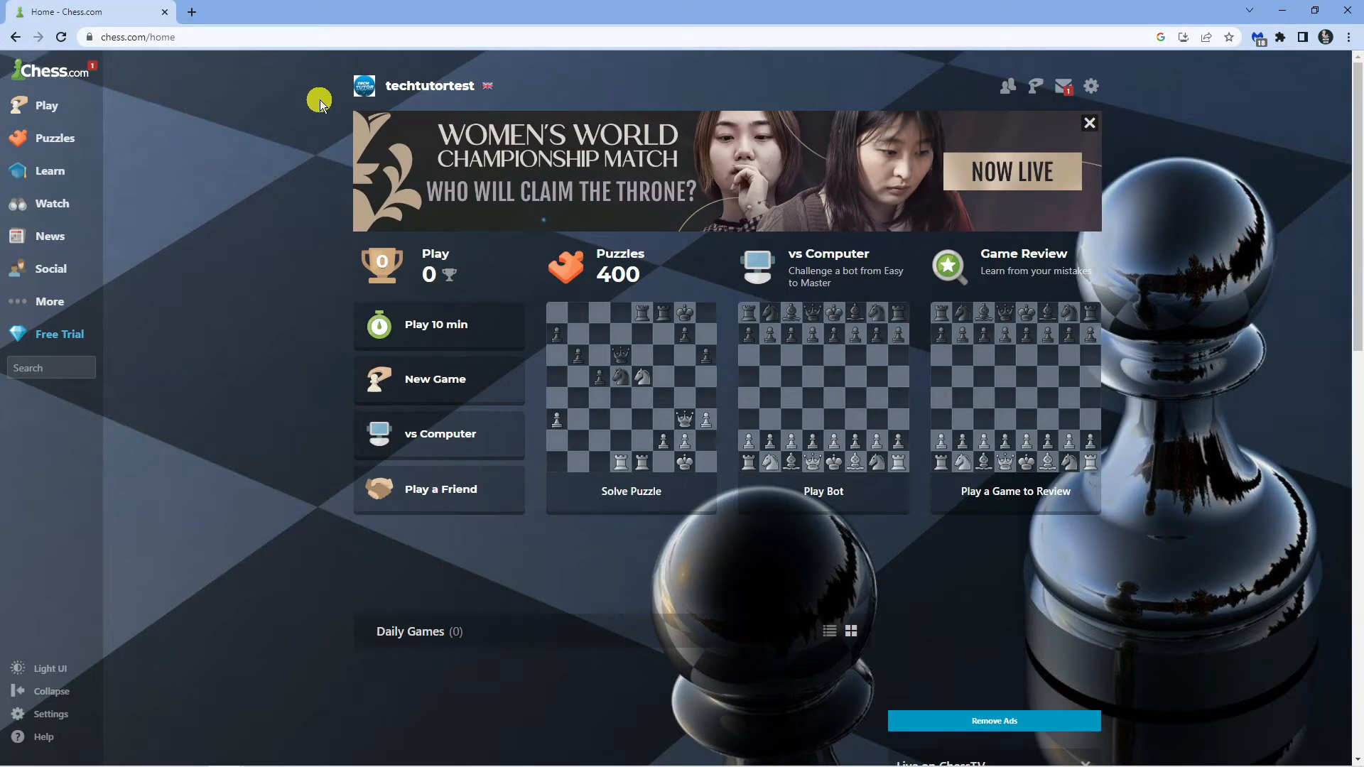
pyautogui.moveTo(322, 80)
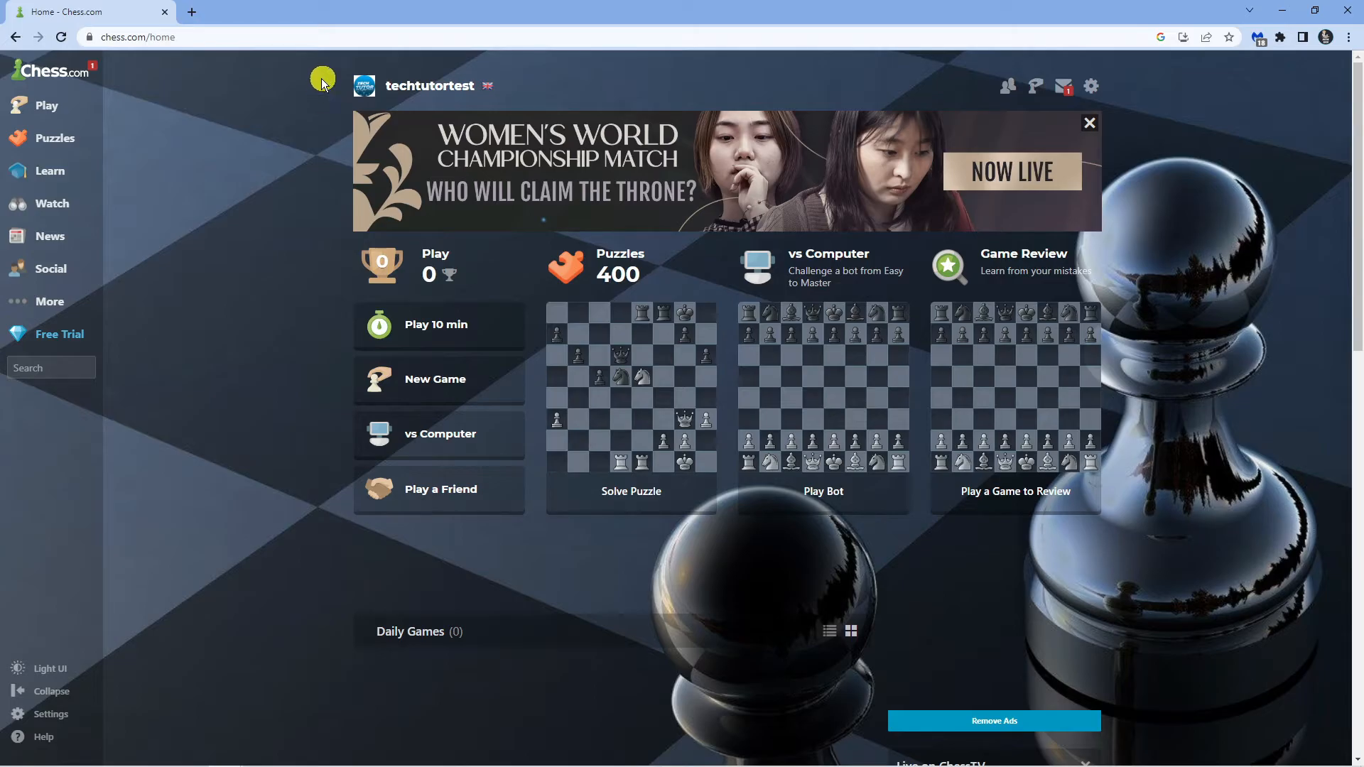
pyautogui.moveTo(322, 135)
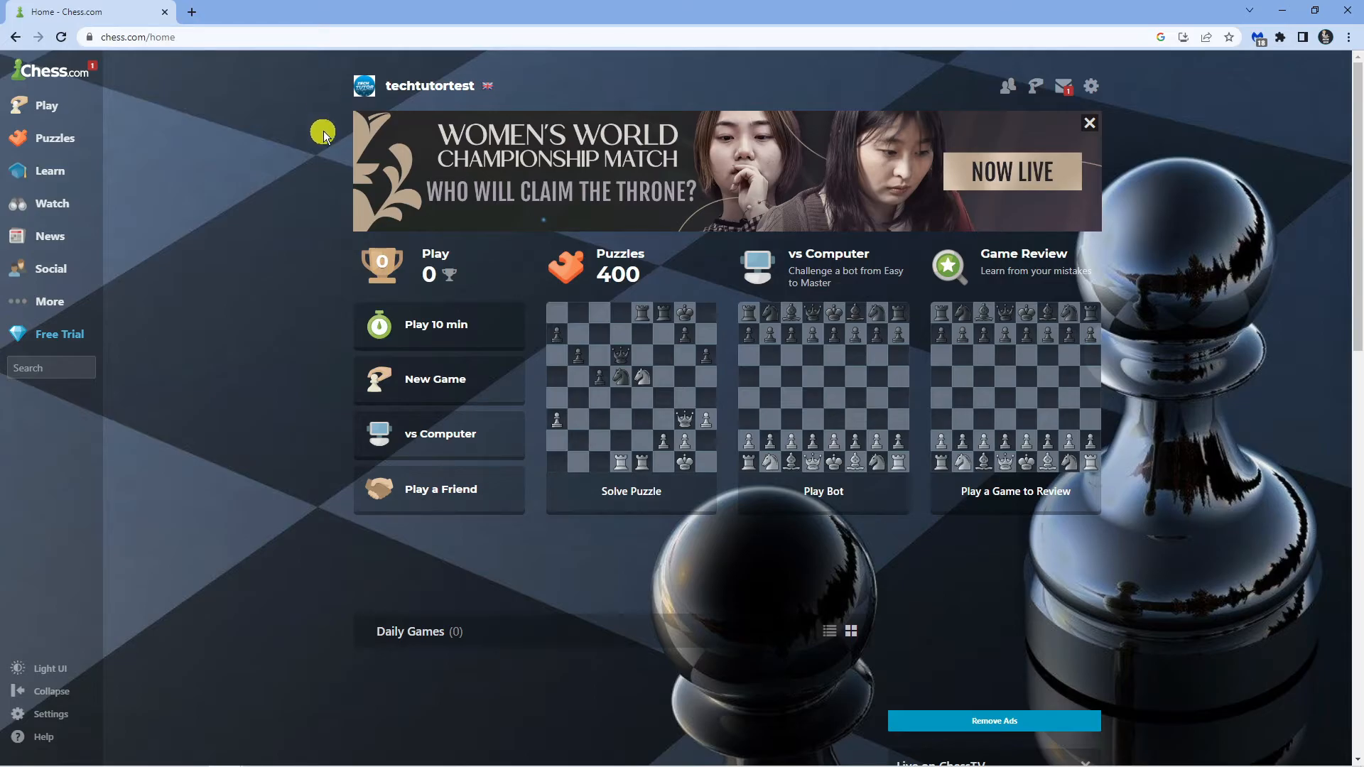
pyautogui.moveTo(93, 580)
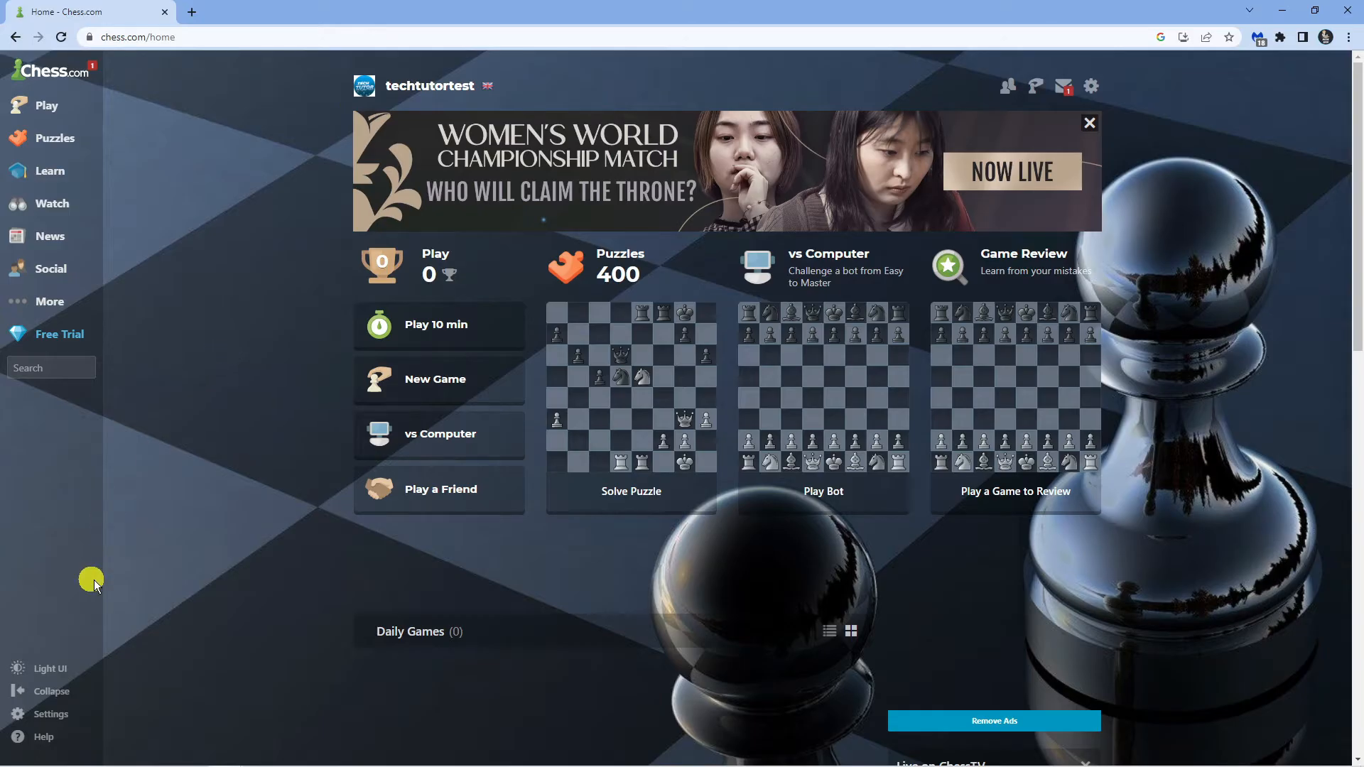
# - Open All Settings from the sidebar, then the Live Chess category
pyautogui.click(50, 714)
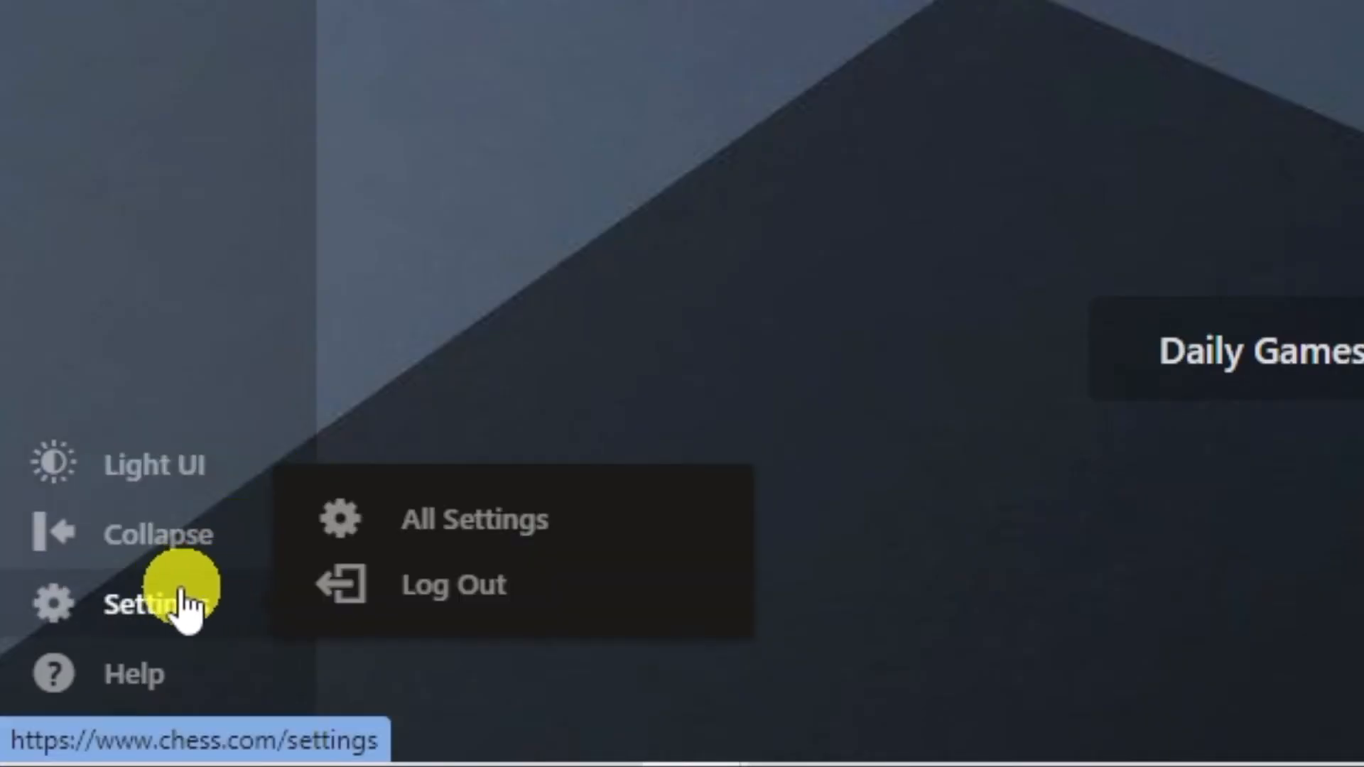
pyautogui.moveTo(400, 518)
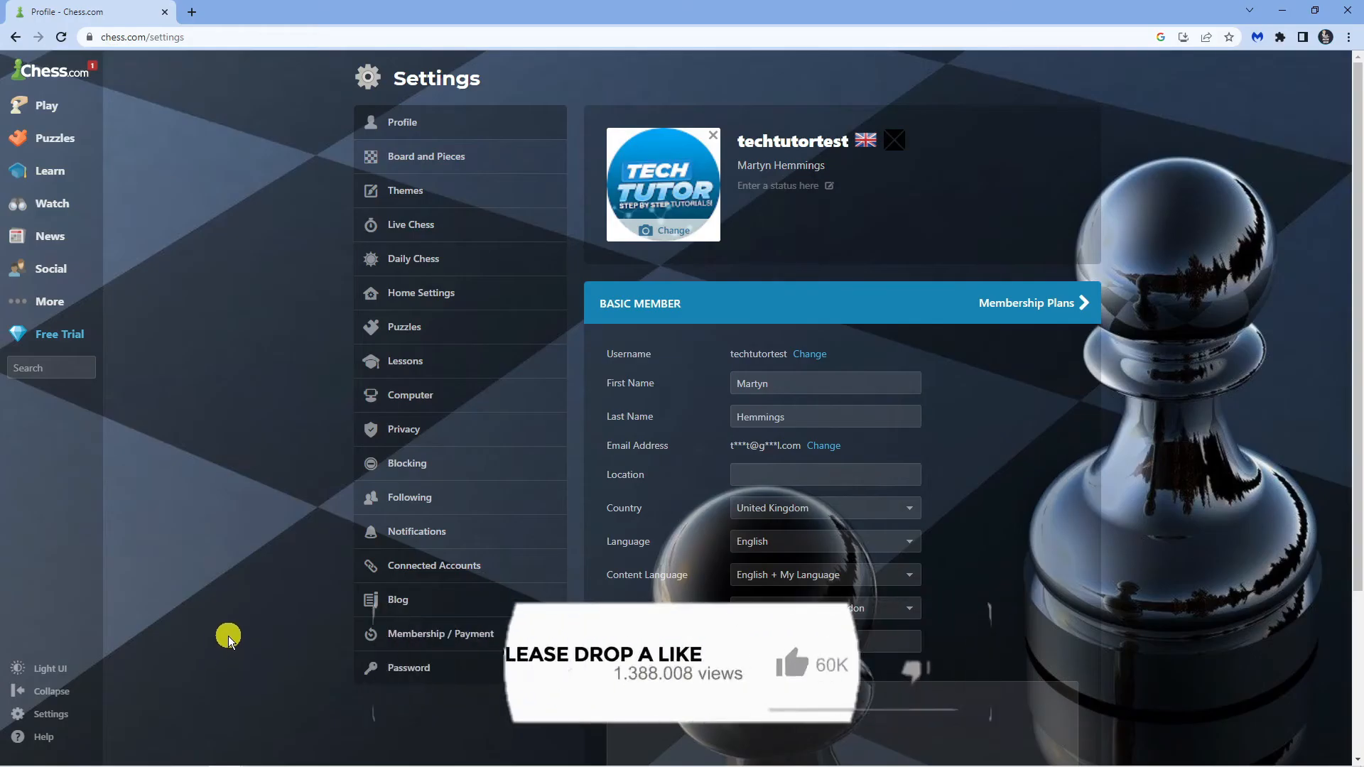
pyautogui.moveTo(448, 224)
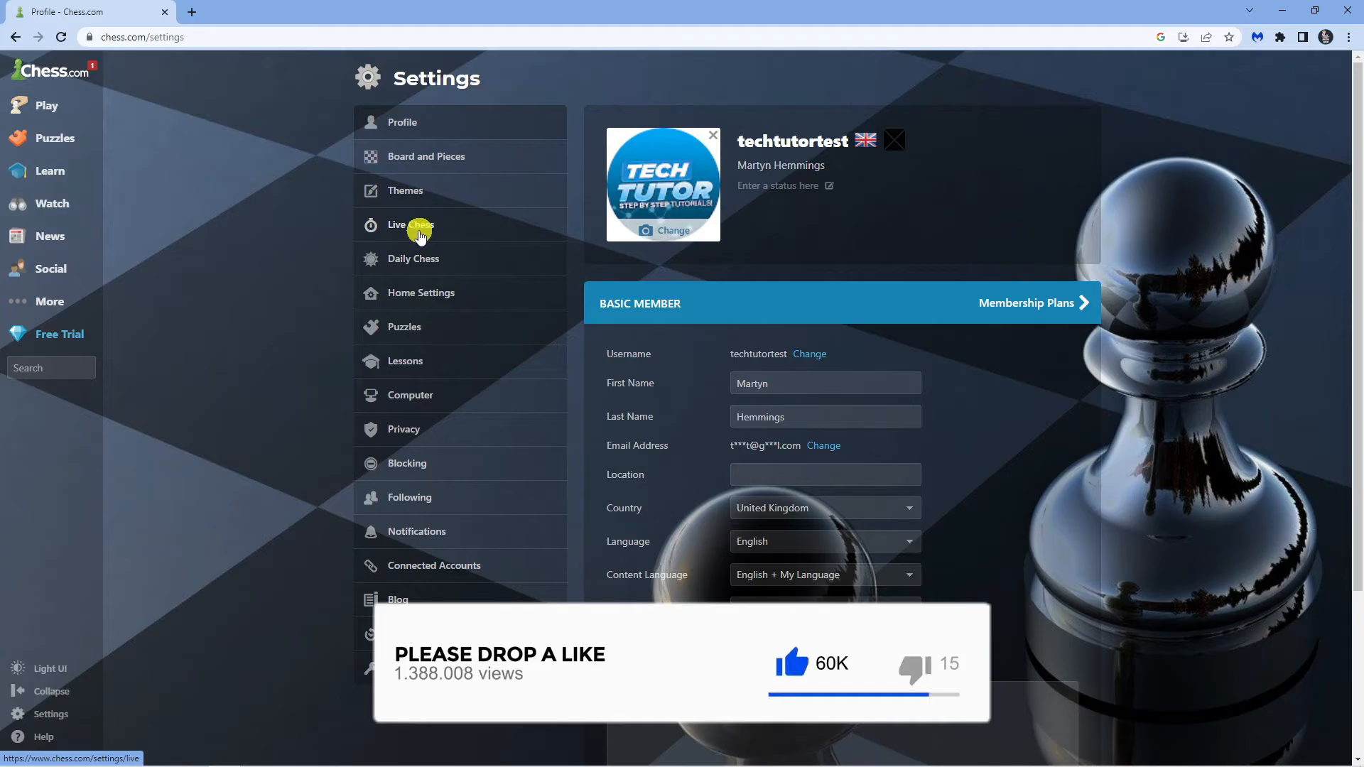
pyautogui.click(404, 225)
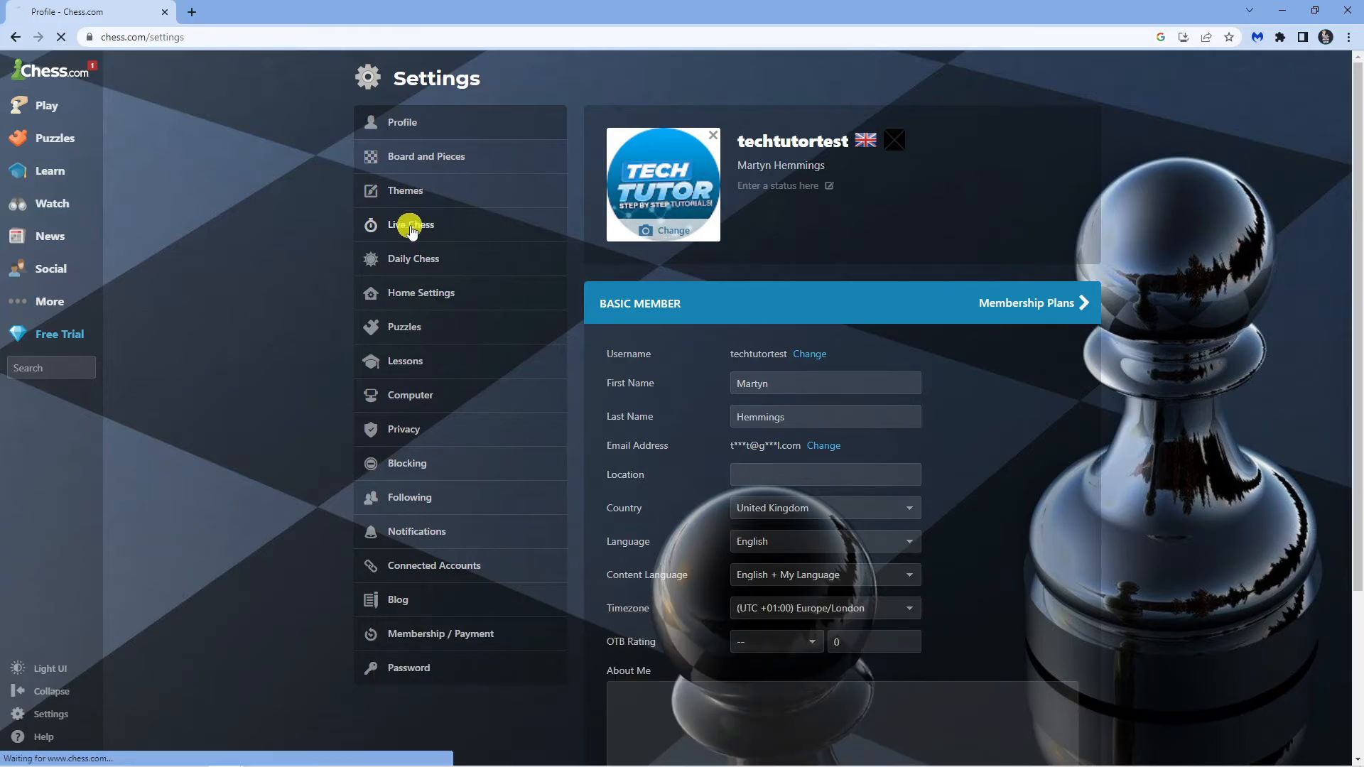
# - Select Live Chess again so its gameplay toggles, including Enable Premoves, load
pyautogui.click(411, 225)
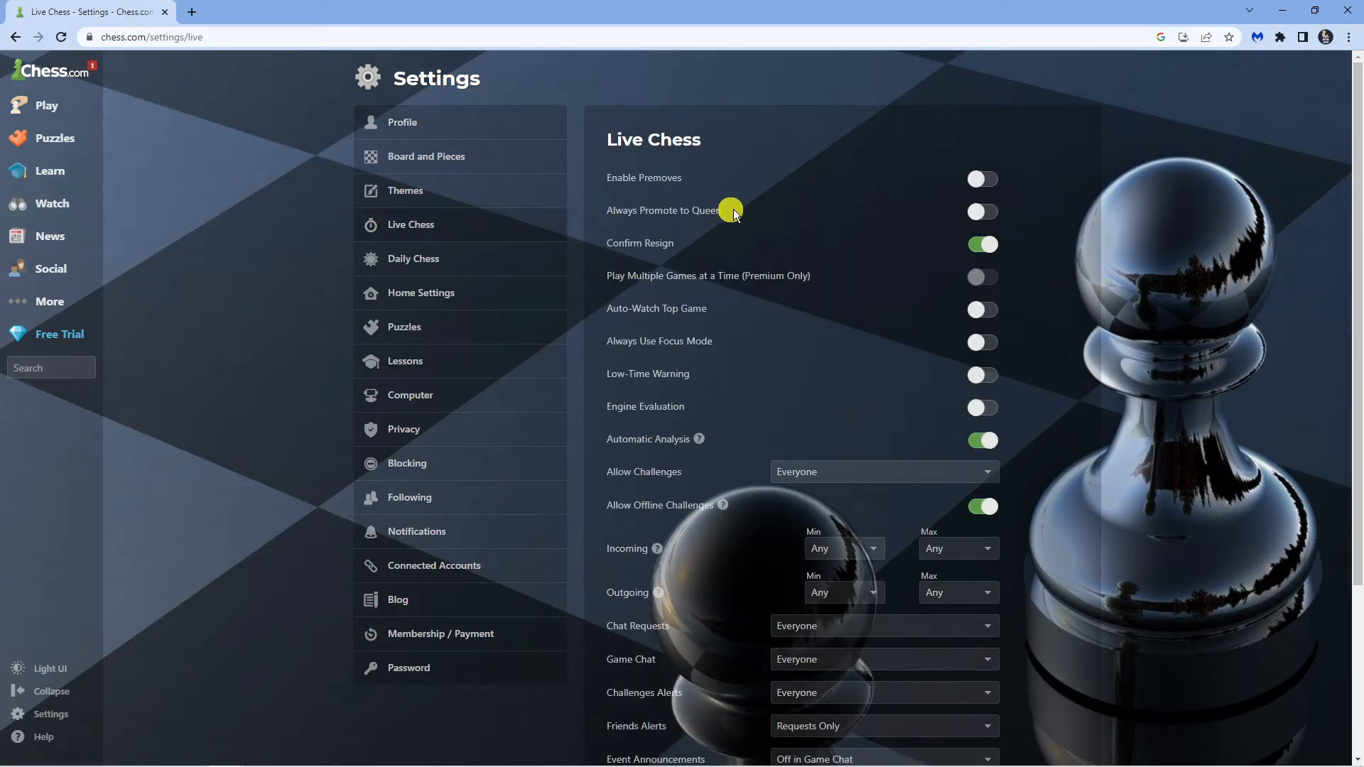
pyautogui.moveTo(618, 180)
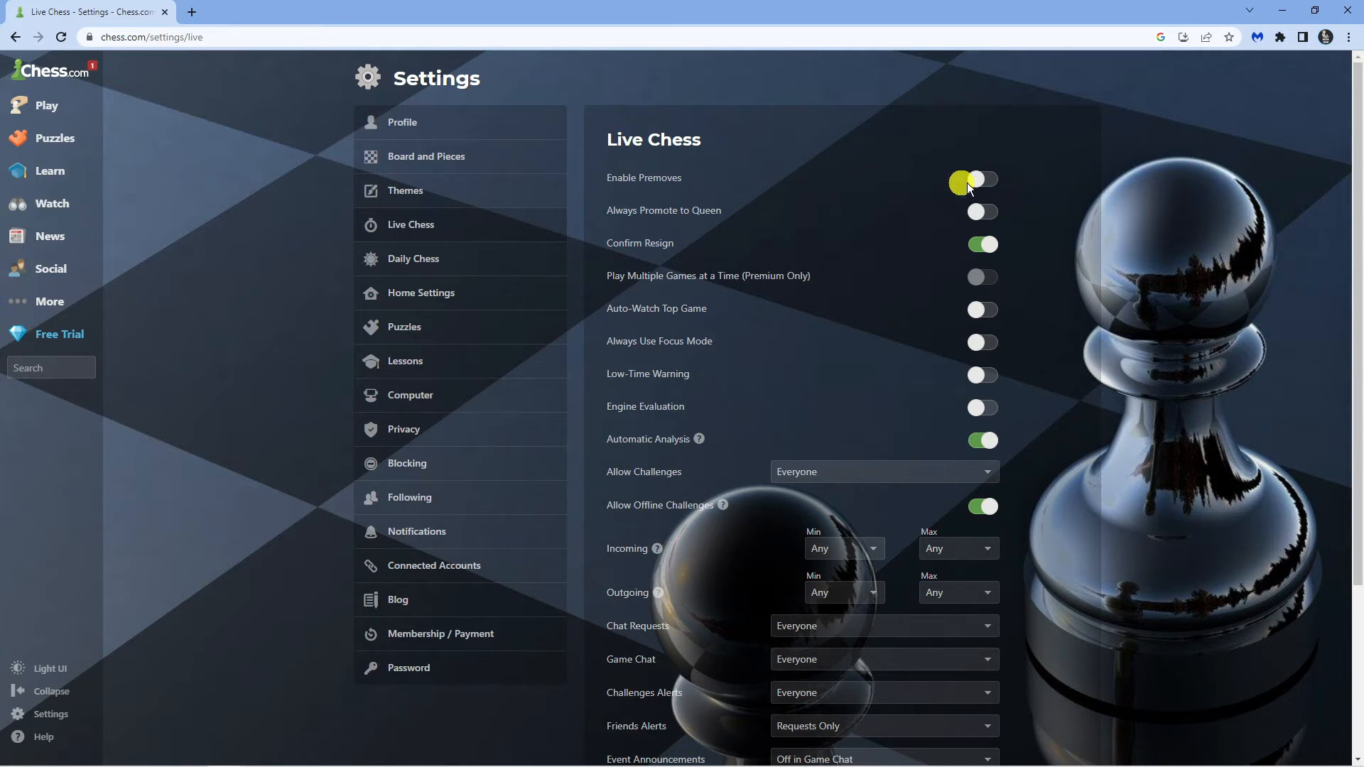
# - Enable Premoves and save the Live Chess preferences with the green Save button
pyautogui.scroll(-3)
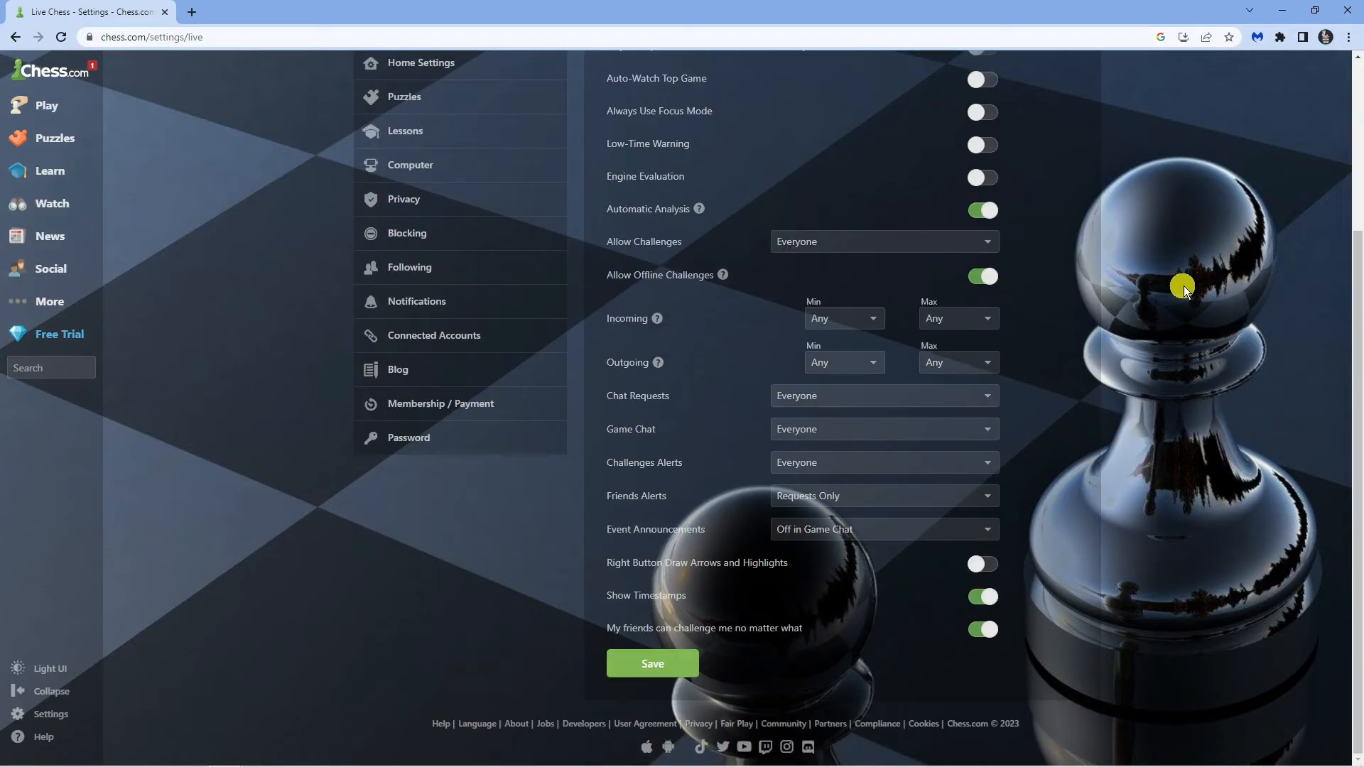
pyautogui.click(652, 663)
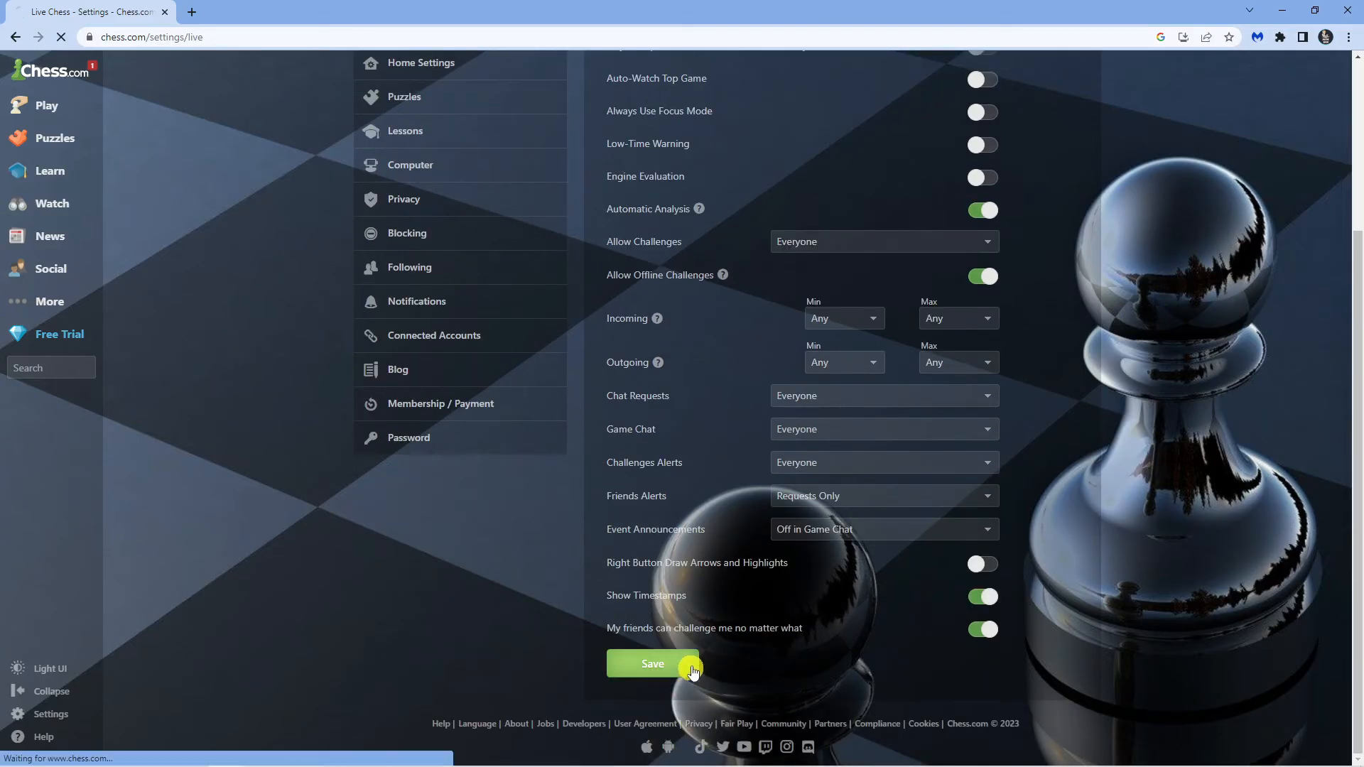
pyautogui.click(651, 664)
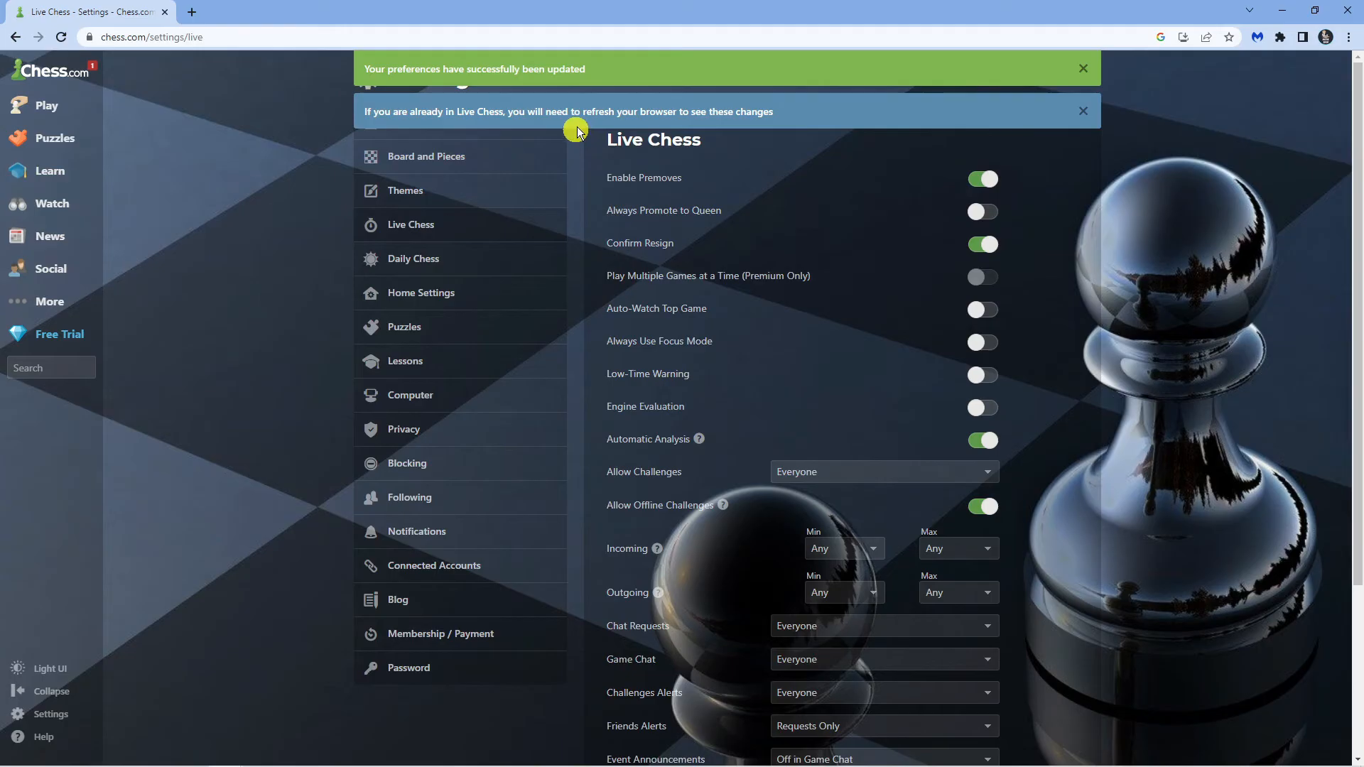
pyautogui.moveTo(1289, 84)
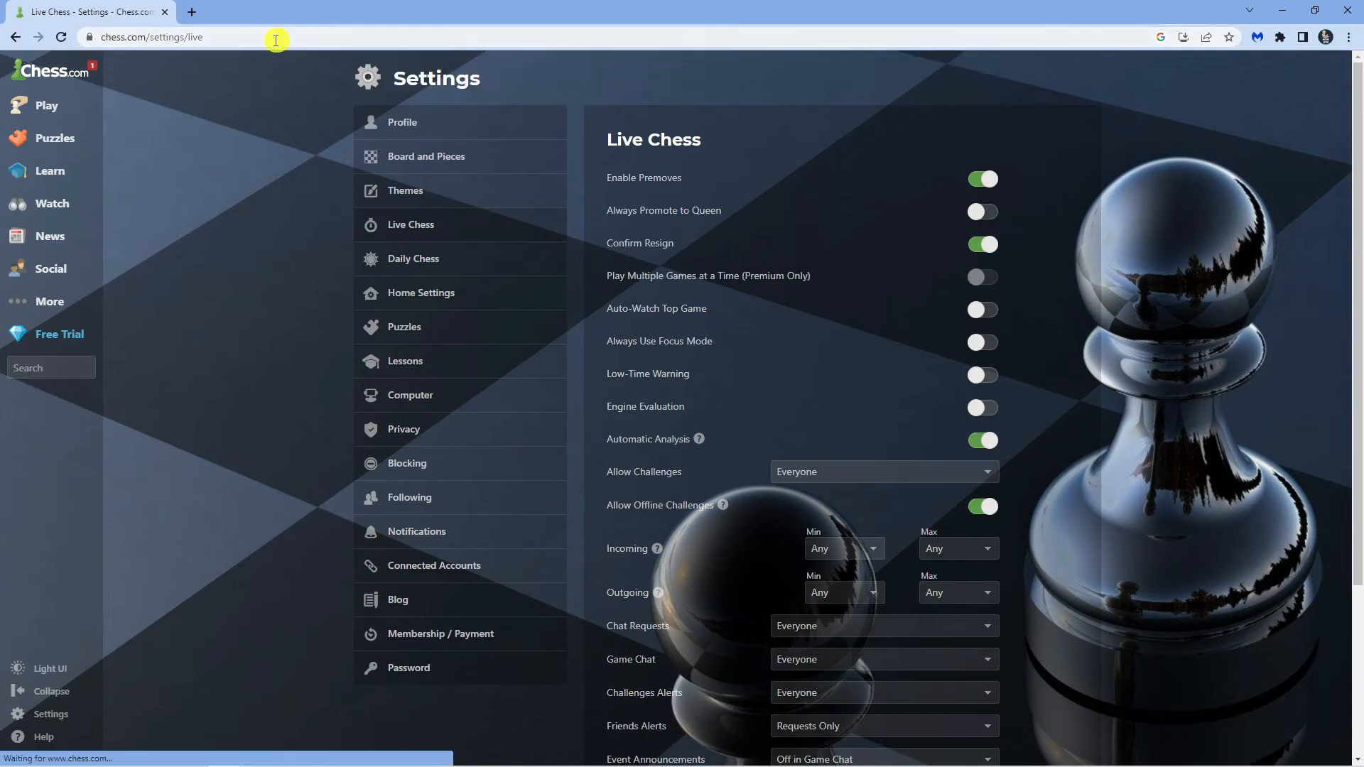
pyautogui.moveTo(510, 74)
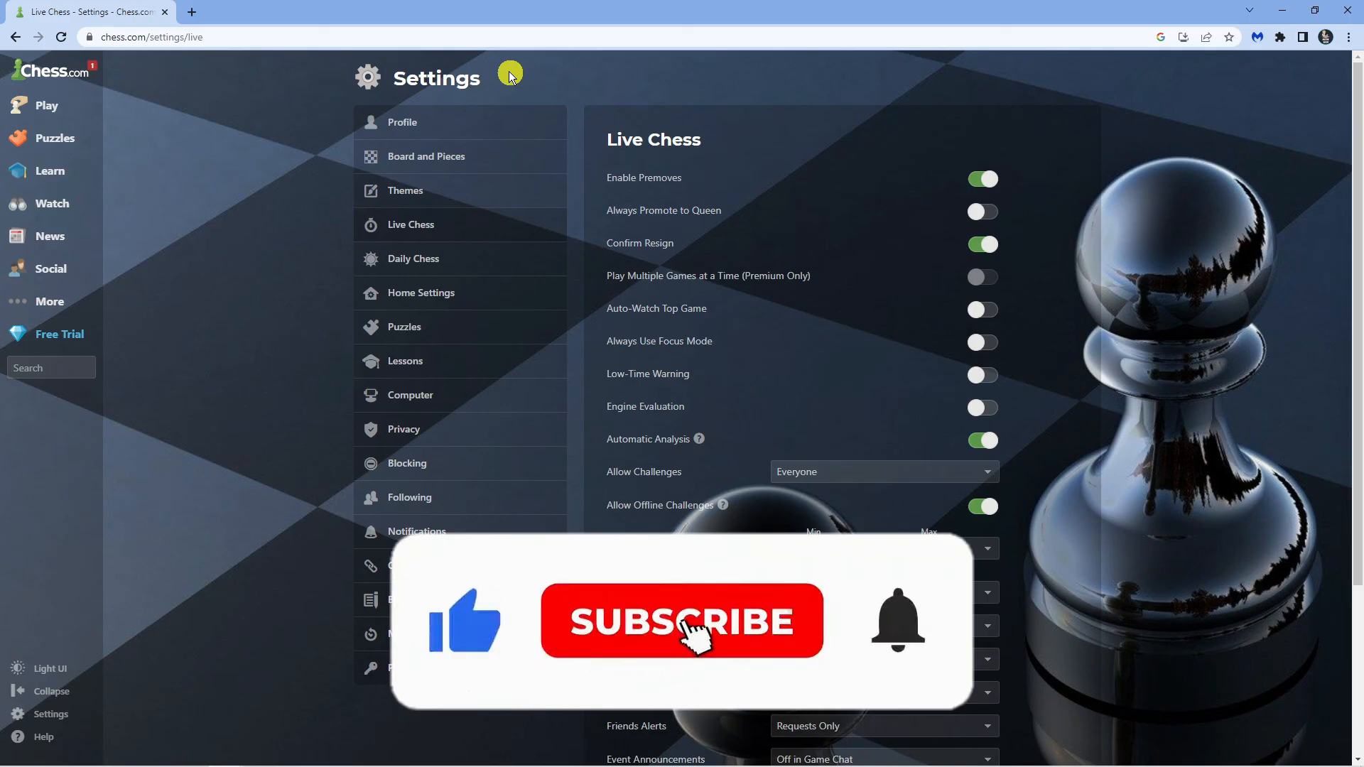
# - Reload the Live Chess settings page and confirm Enable Premoves stays on
pyautogui.click(682, 620)
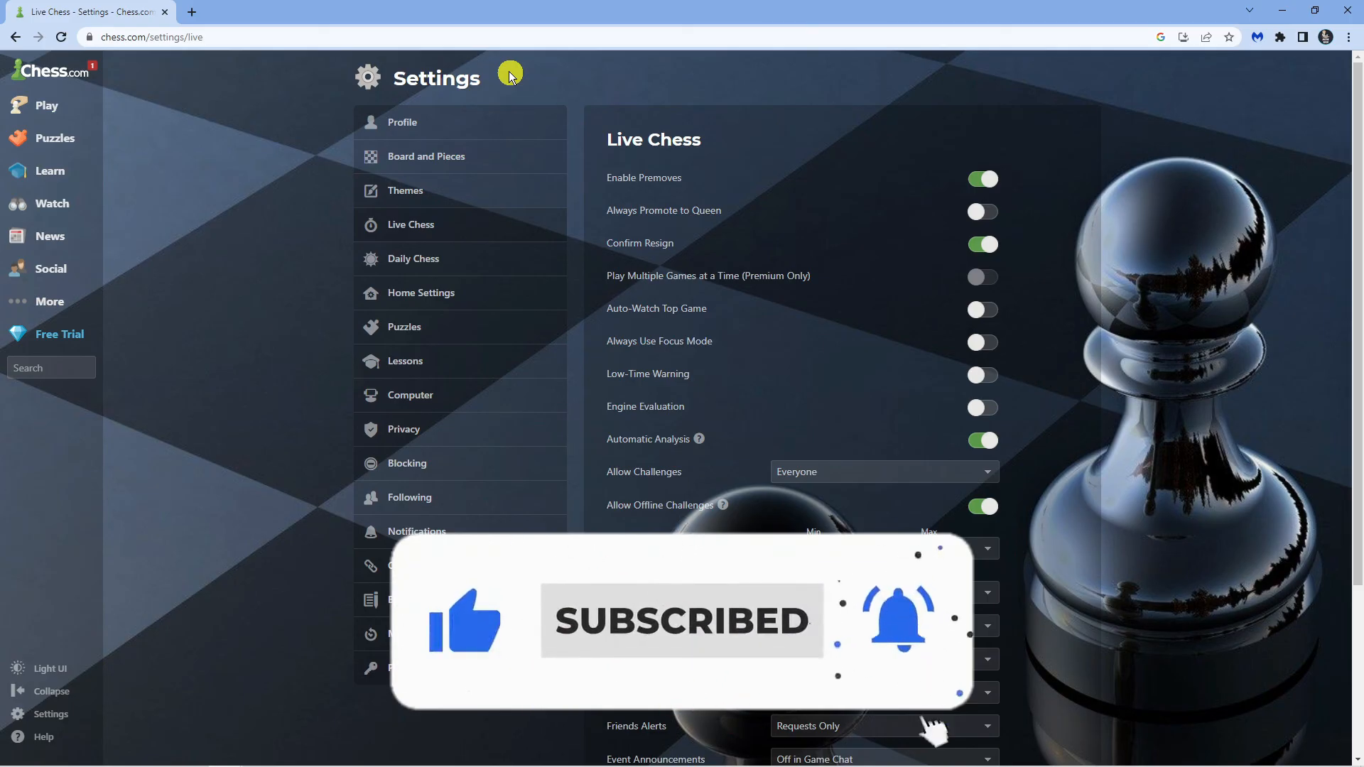